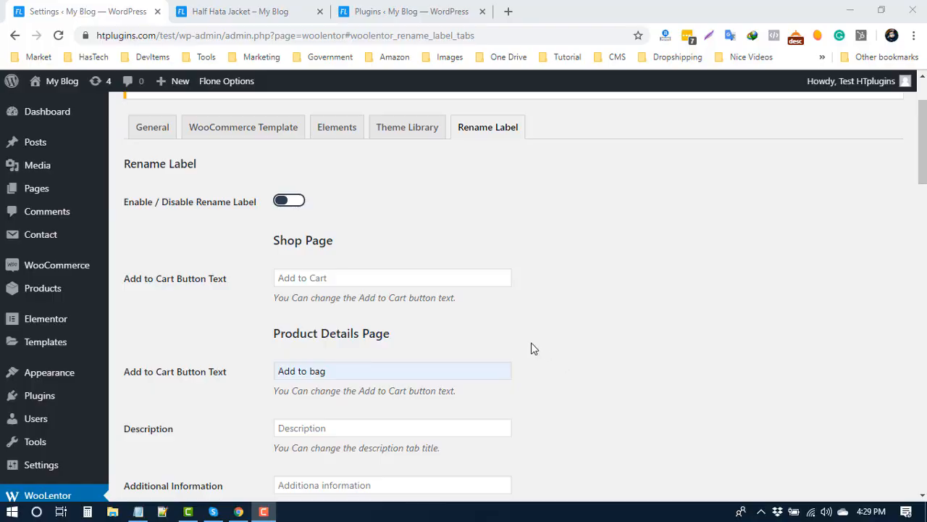
mouse_move(556, 320)
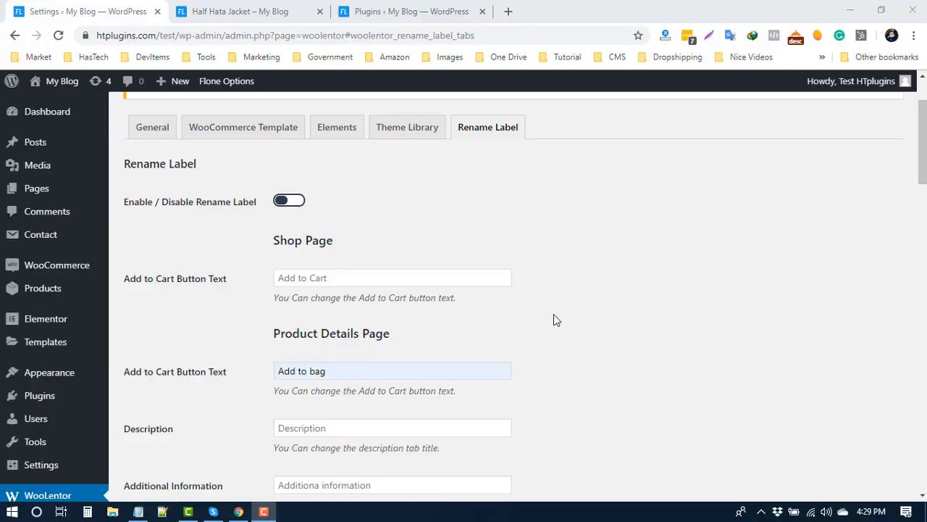
mouse_move(559, 317)
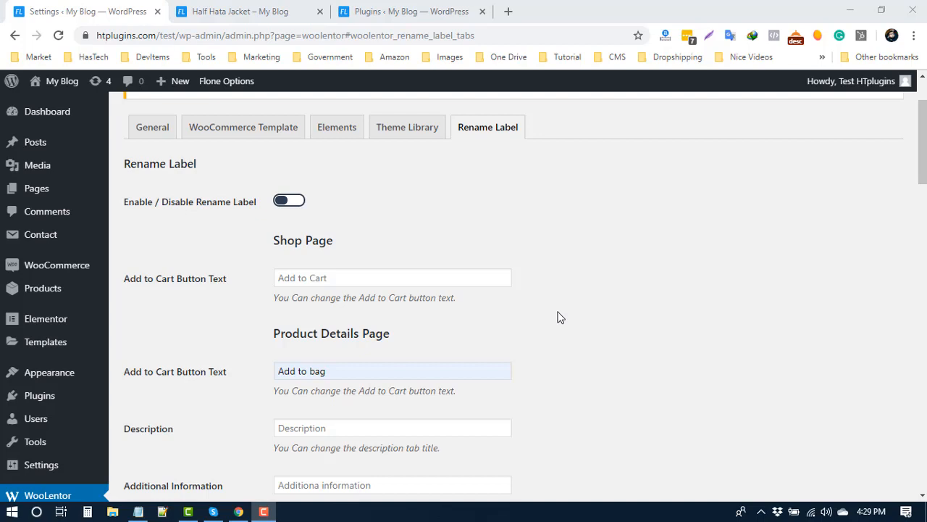
mouse_move(568, 318)
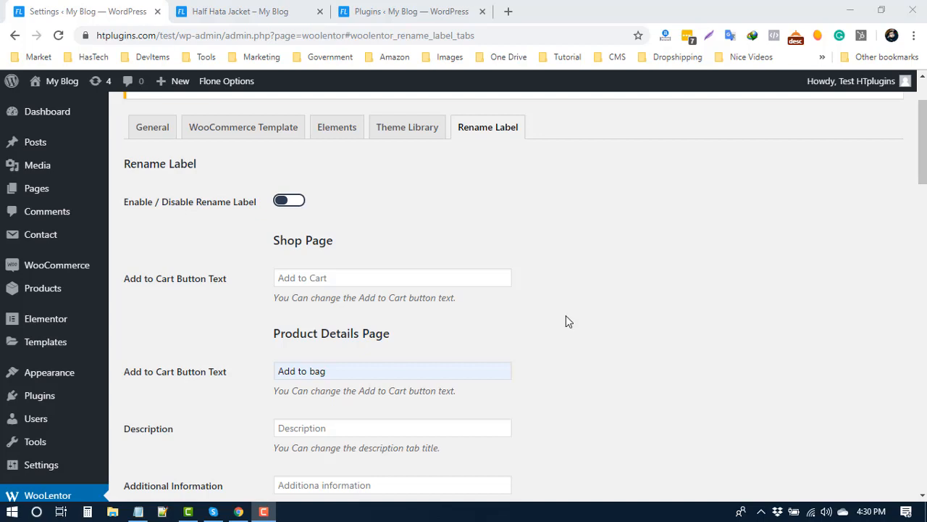
mouse_move(261, 255)
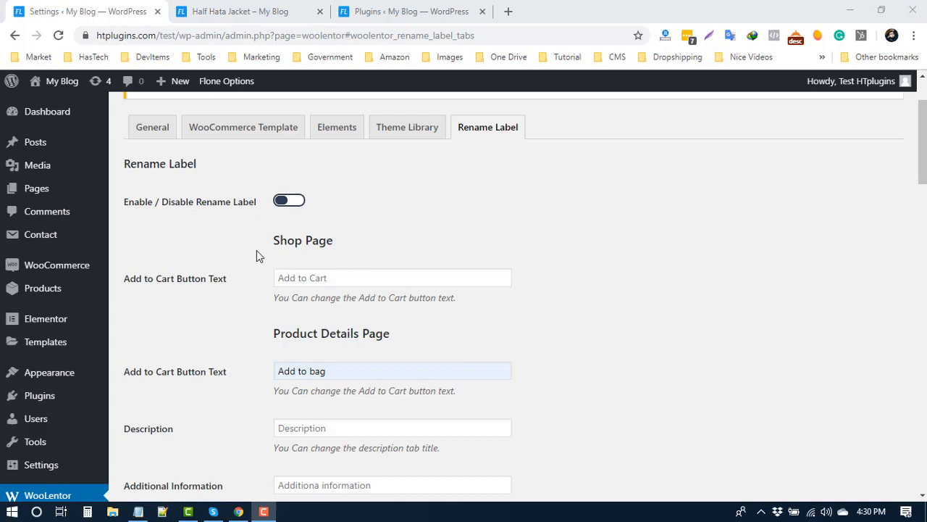
mouse_move(334, 290)
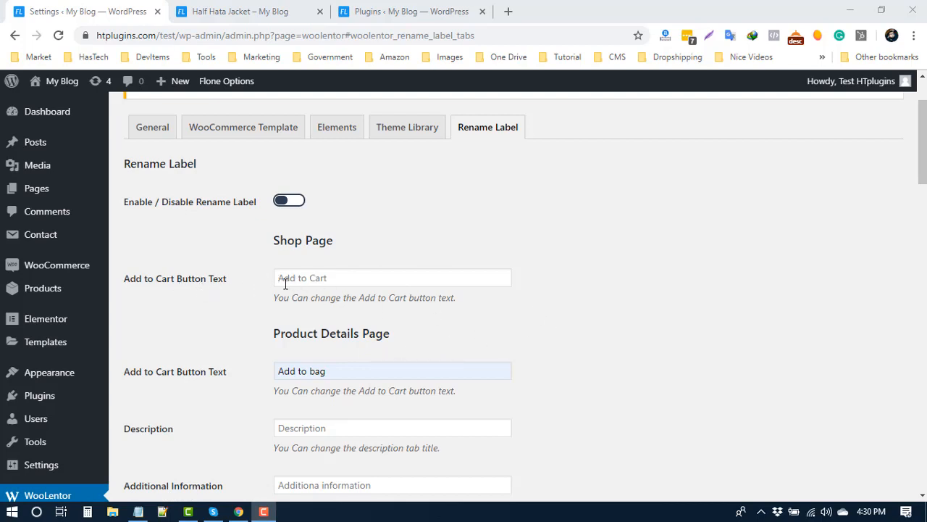
mouse_move(357, 362)
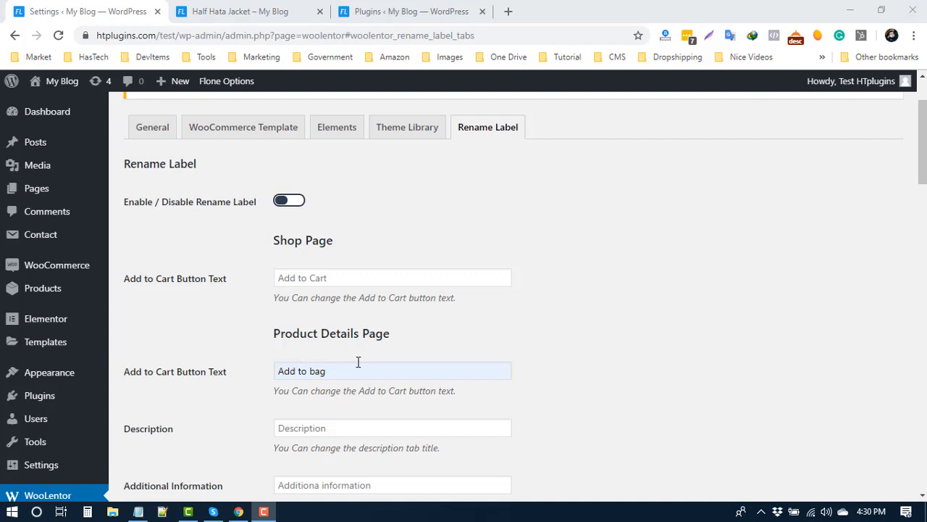
mouse_move(252, 418)
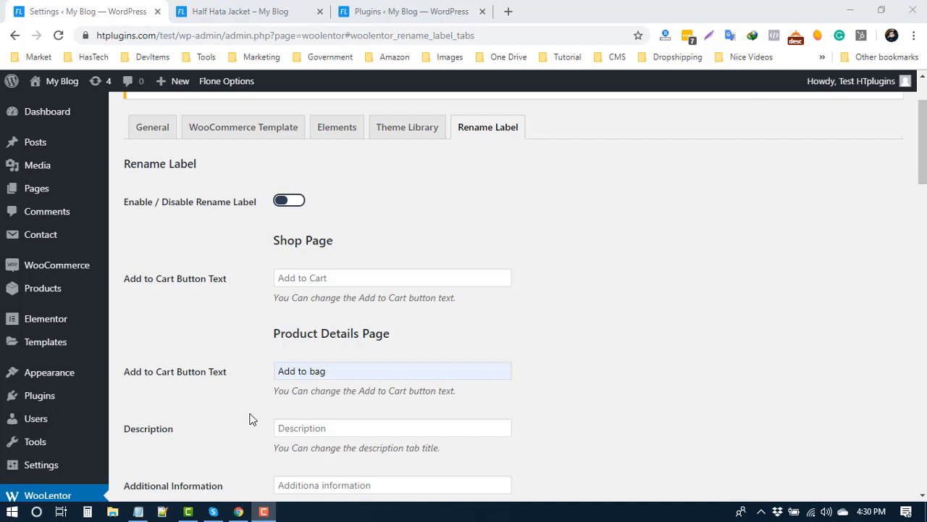
- Review the product tab, cart and checkout rename options, then return to the top
scroll(down, 3)
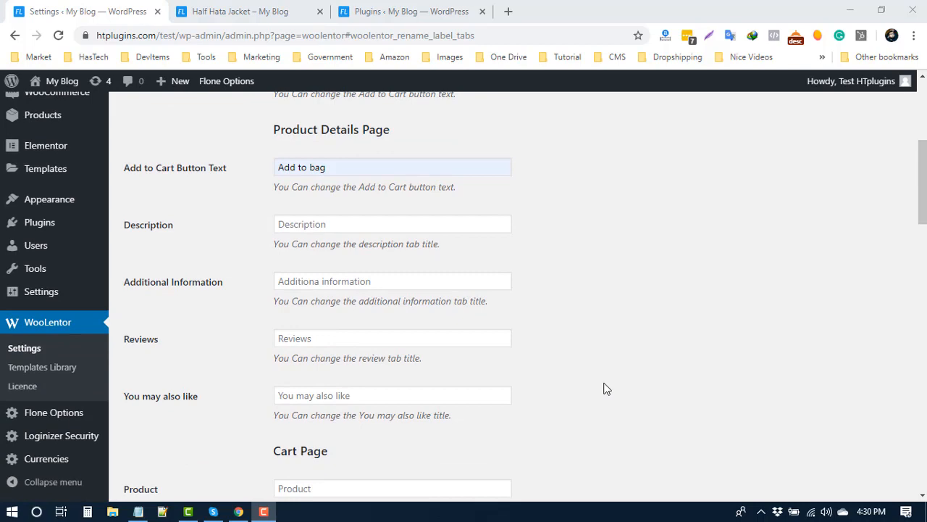
scroll(down, 3)
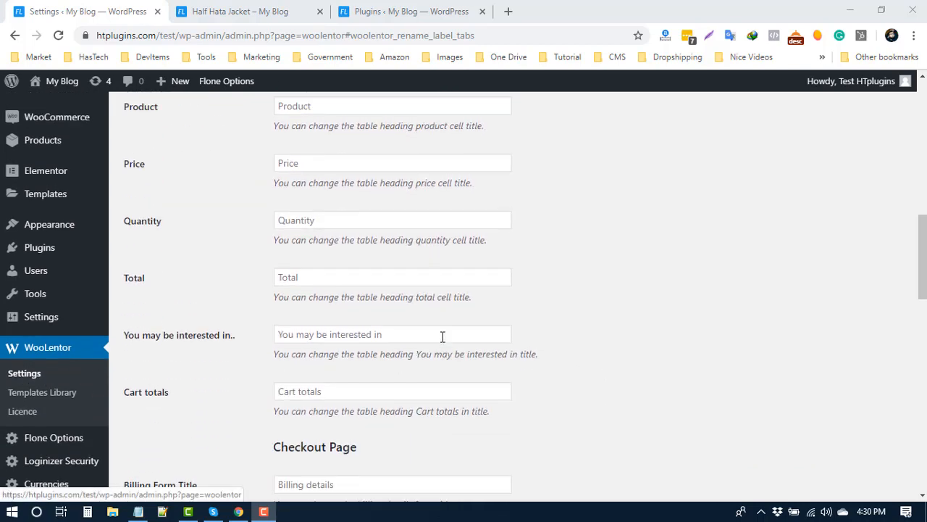
scroll(up, 3)
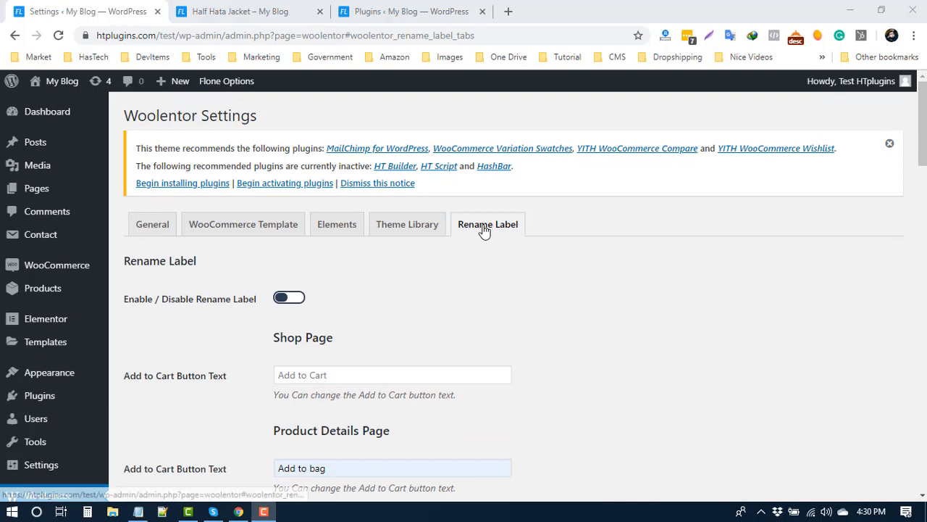
mouse_move(292, 305)
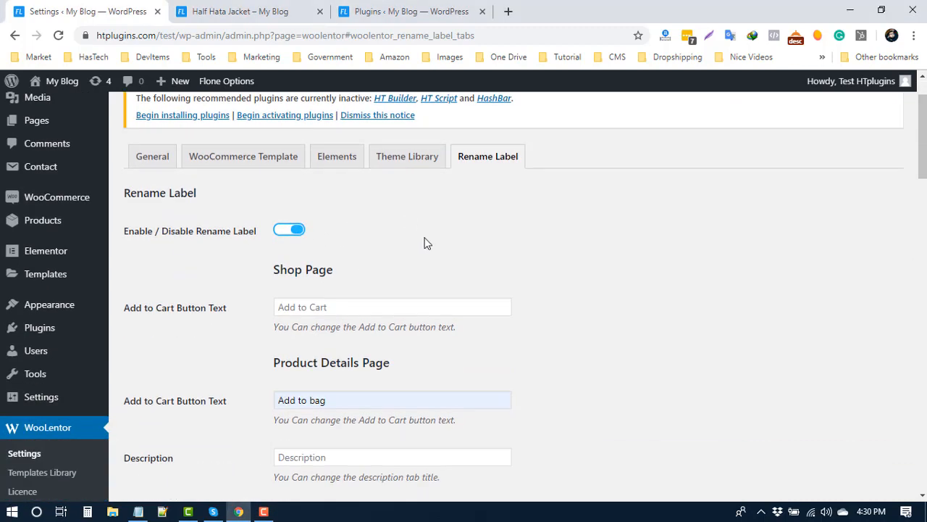
- Save Changes with Rename Label enabled and the cart text 'Add to bag'
scroll(down, 3)
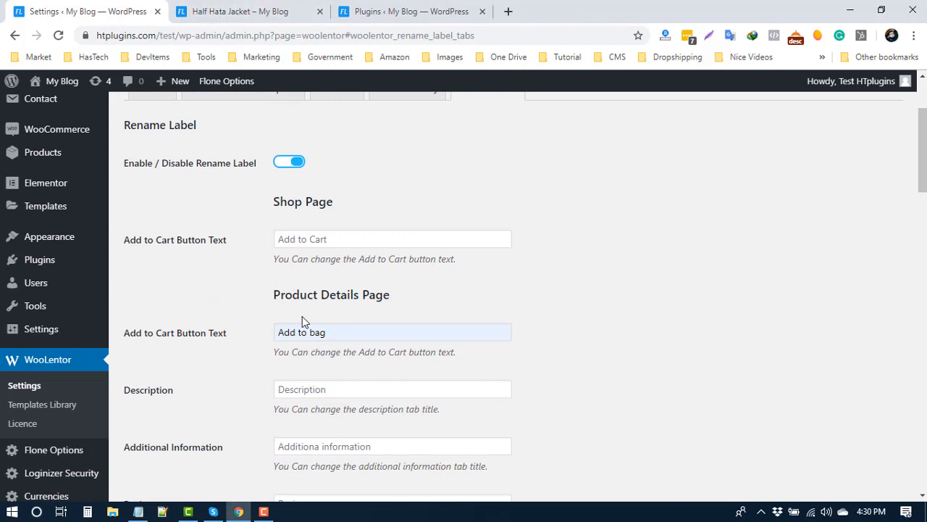
click(239, 11)
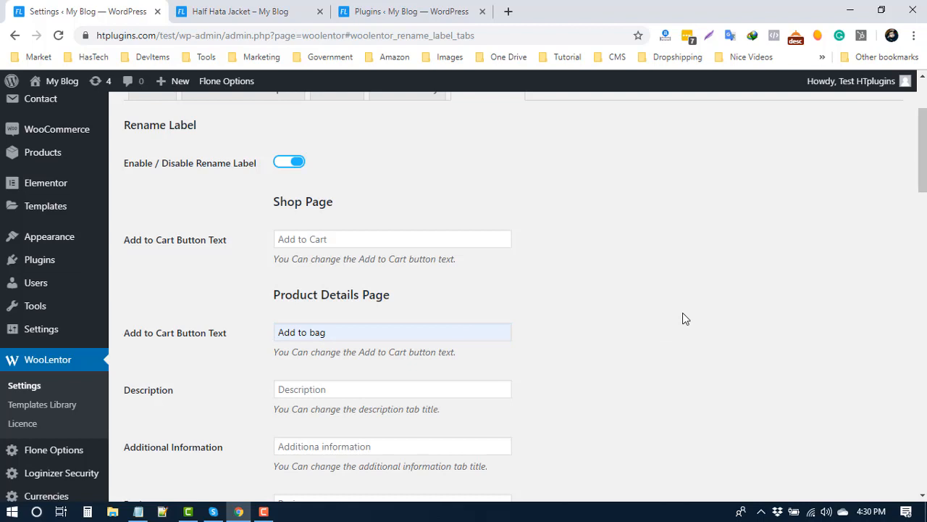
scroll(down, 3)
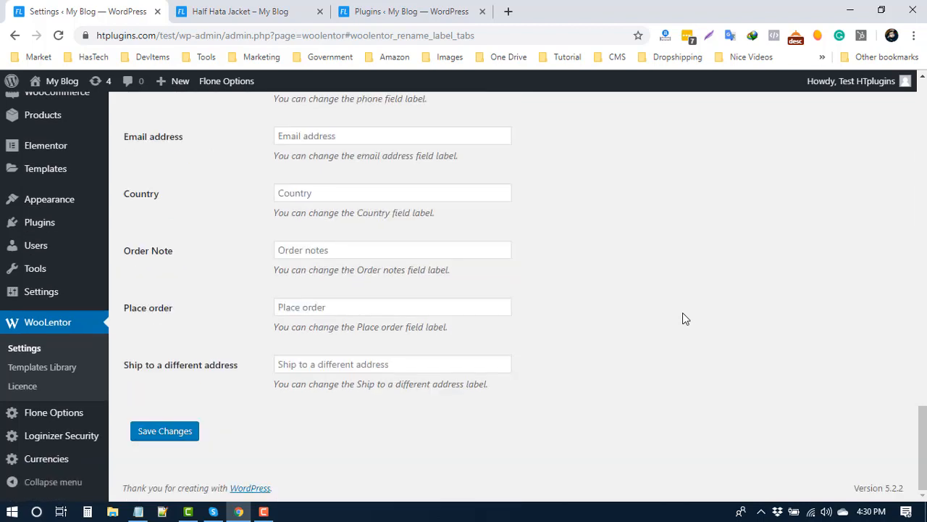
click(165, 431)
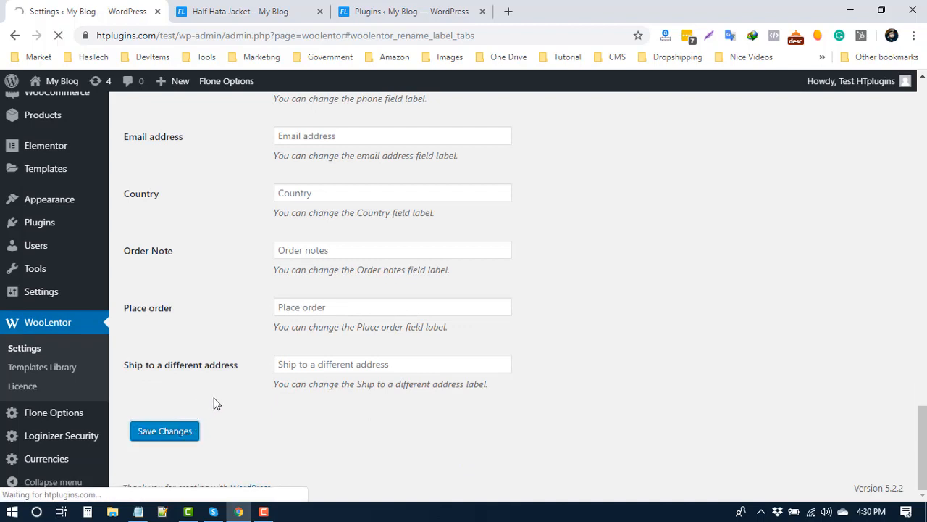
- Check the Half Hata Jacket page shows ADD TO BAG, then return to settings
click(239, 12)
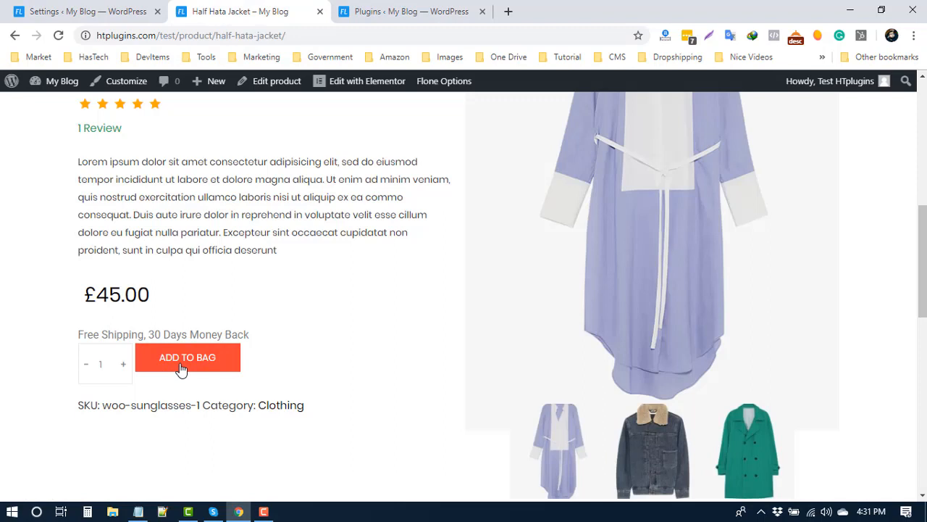
mouse_move(304, 335)
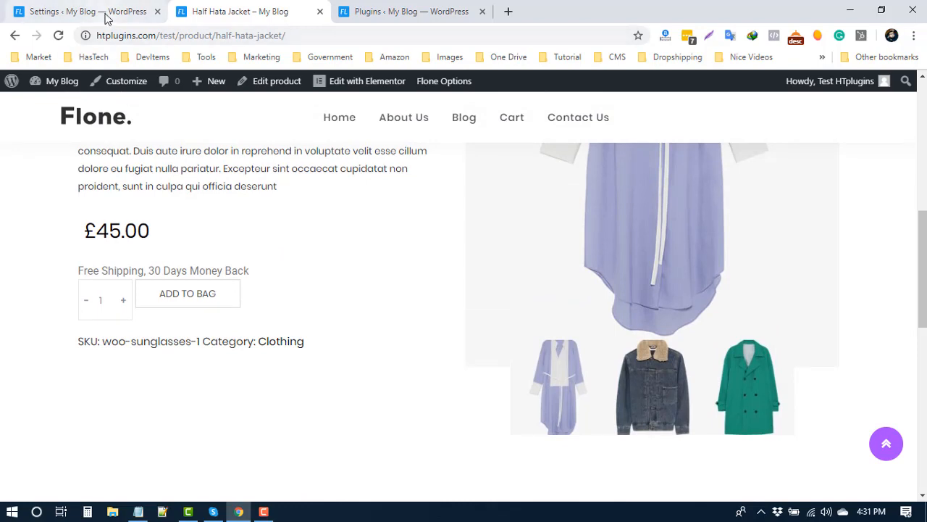
click(87, 12)
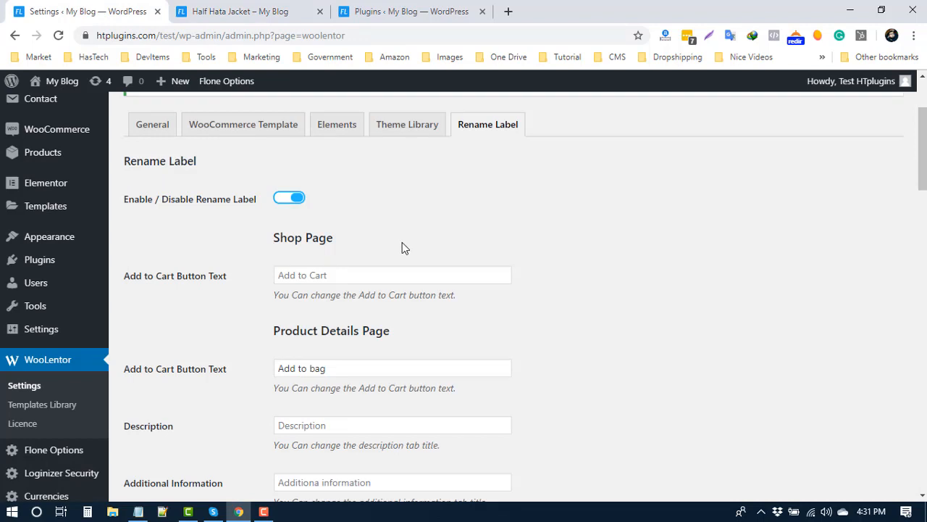
mouse_move(423, 258)
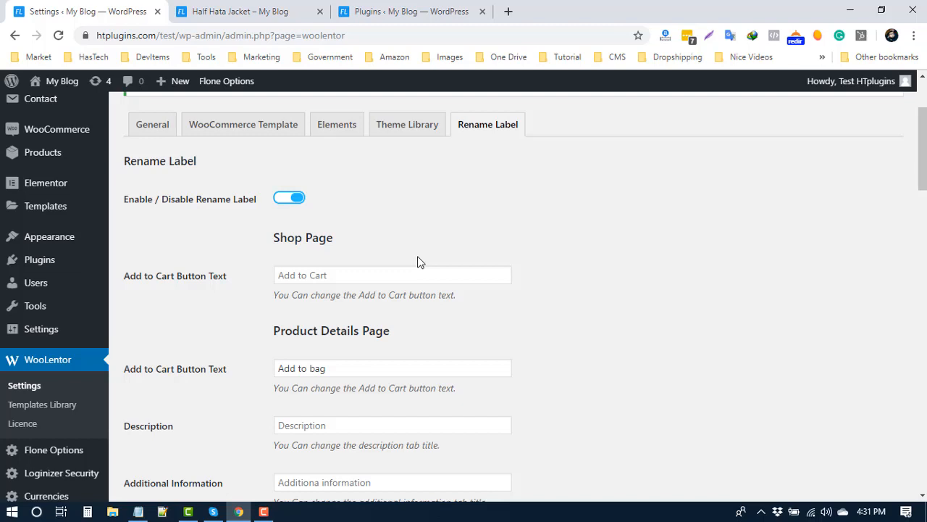
mouse_move(419, 258)
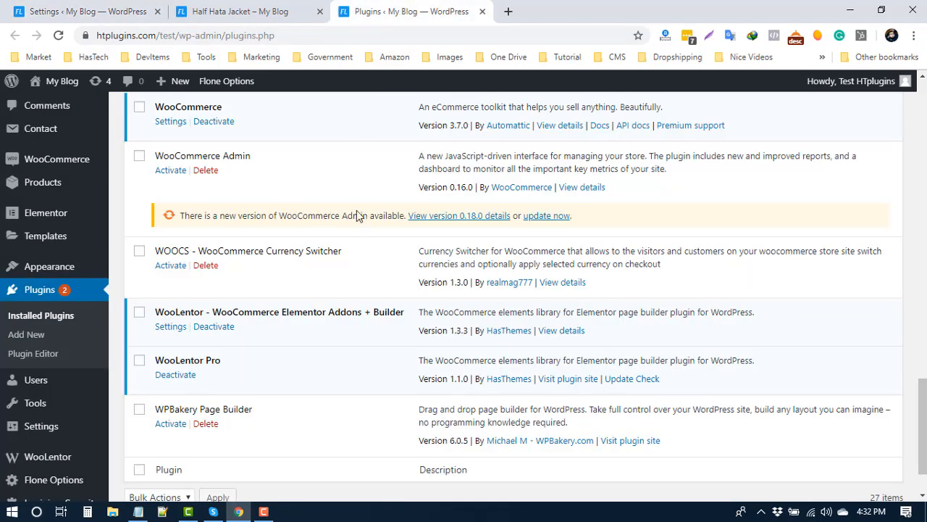
mouse_move(287, 400)
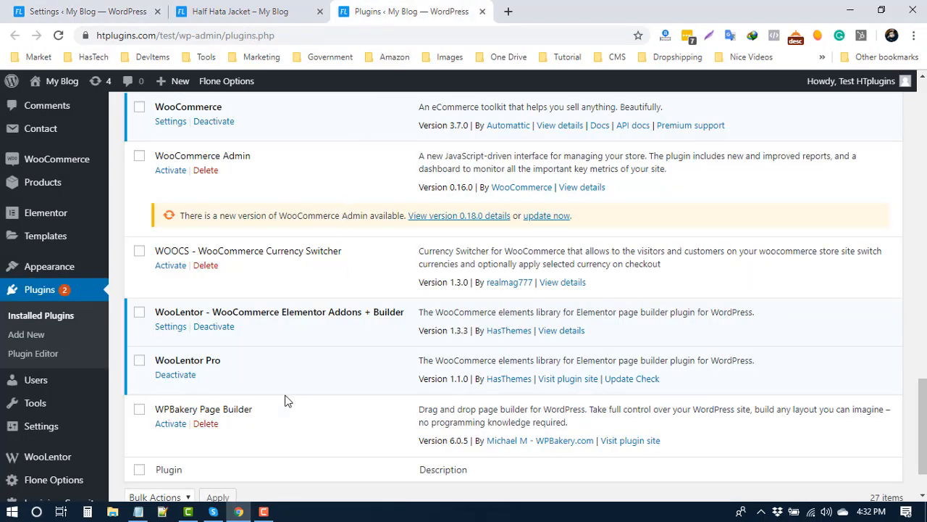
mouse_move(318, 365)
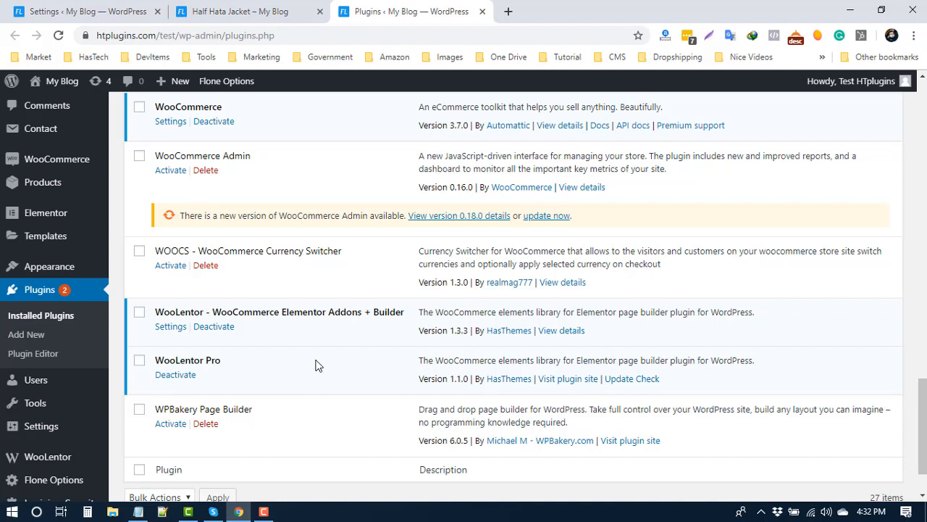
mouse_move(383, 333)
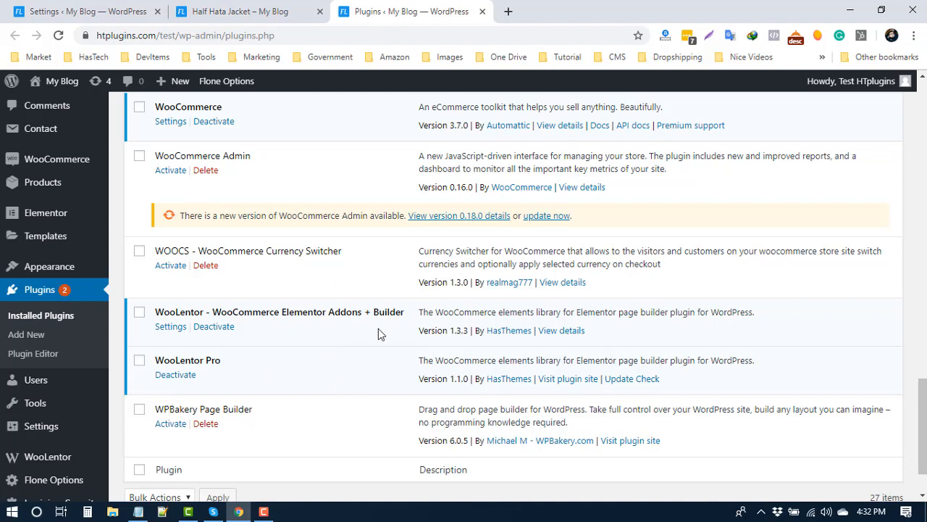
mouse_move(345, 333)
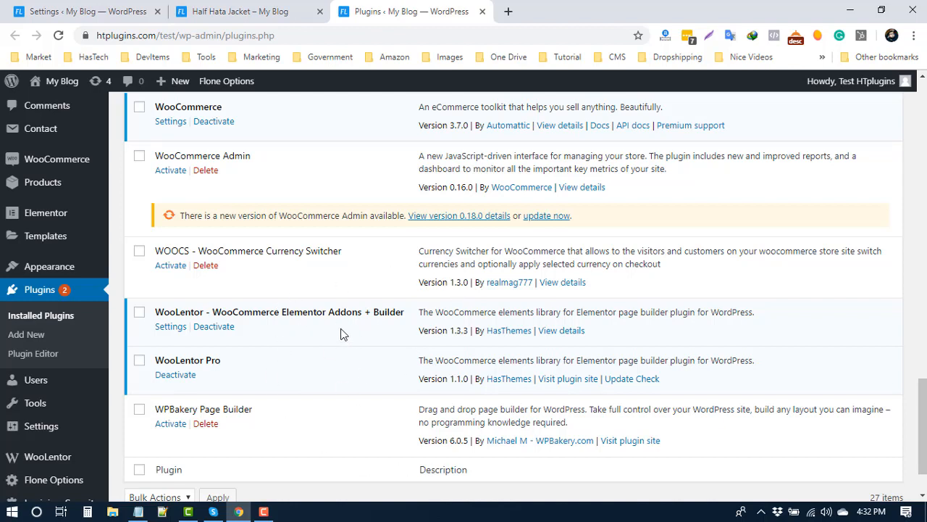
mouse_move(547, 214)
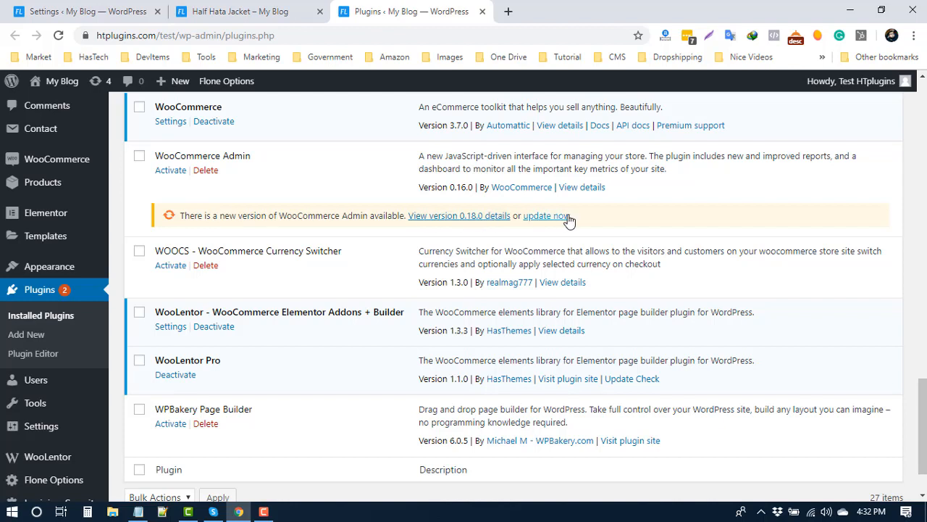